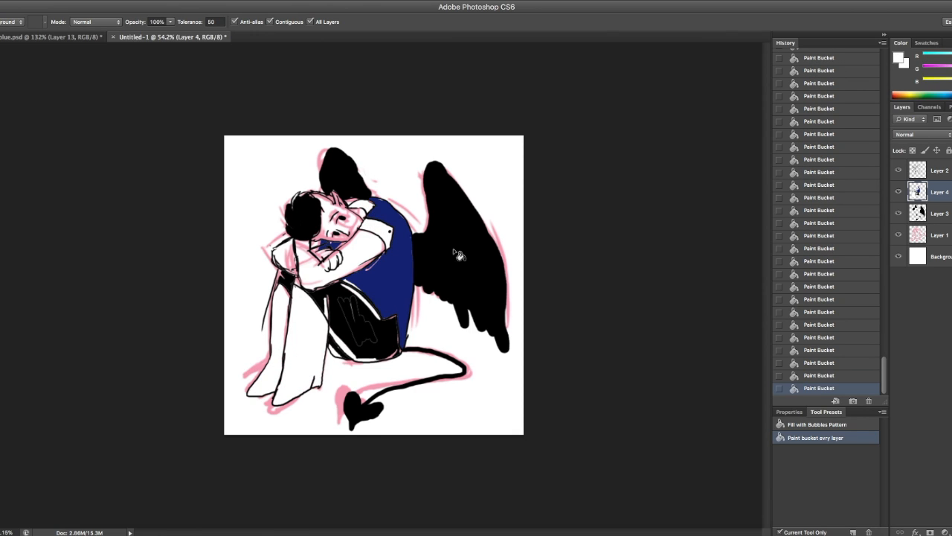
# Fill the boy's skin with flat red and touch up the teal shadow under his feet.
pyautogui.click(331, 257)
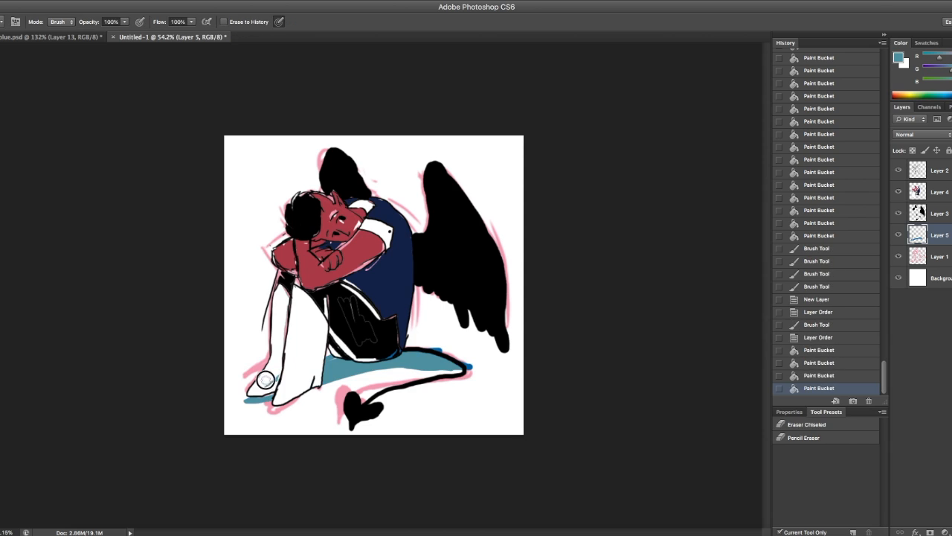
pyautogui.click(267, 380)
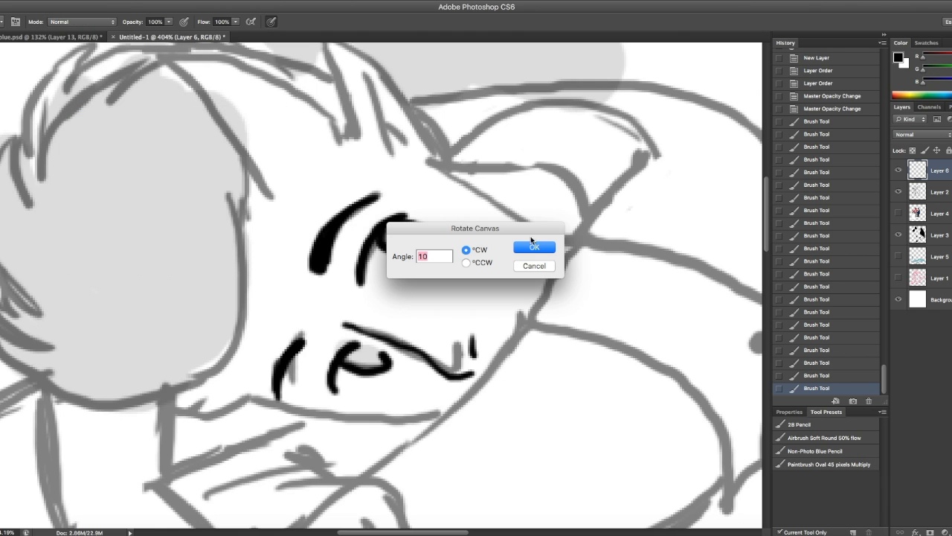
# Tilt the canvas 10 degrees clockwise and ink the pointed ear and rolled-up sleeve outlines.
pyautogui.click(534, 247)
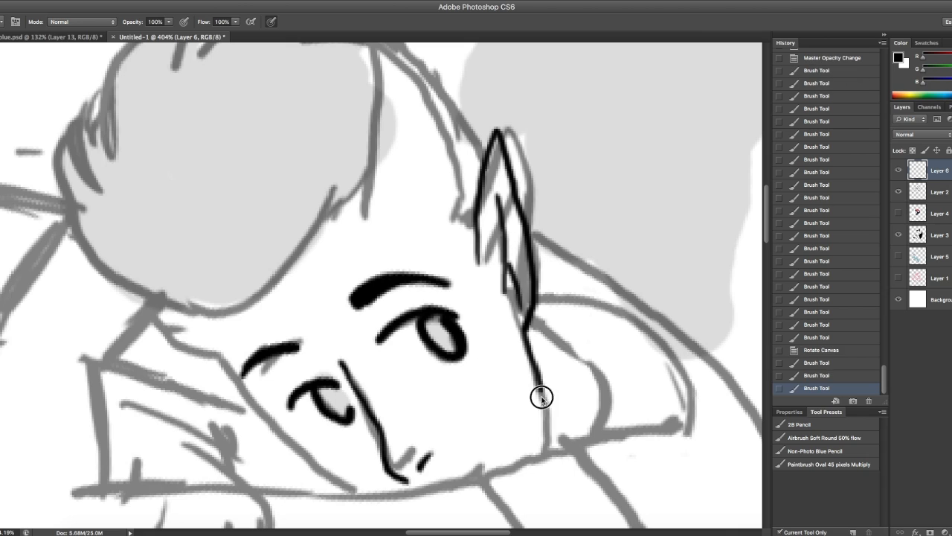
pyautogui.moveTo(541, 397); pyautogui.dragTo(210, 367)
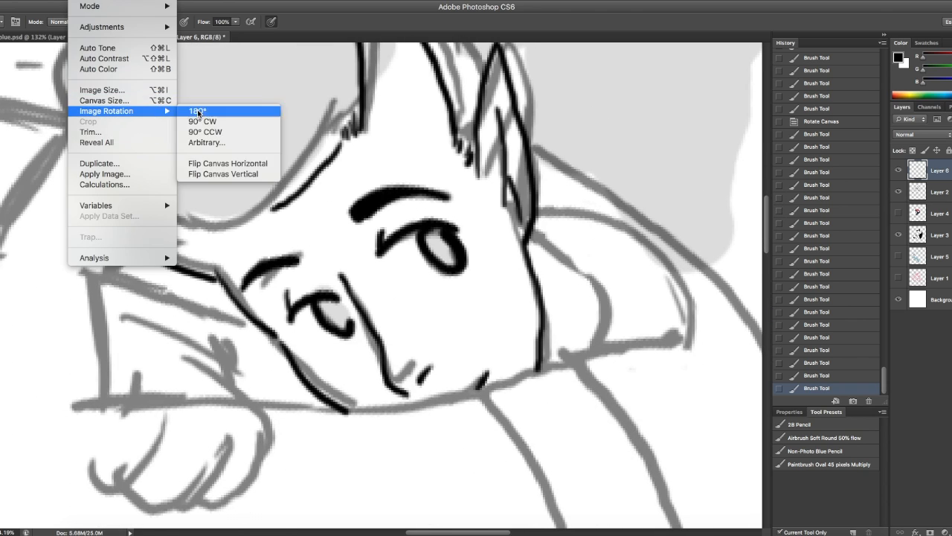
pyautogui.click(197, 111)
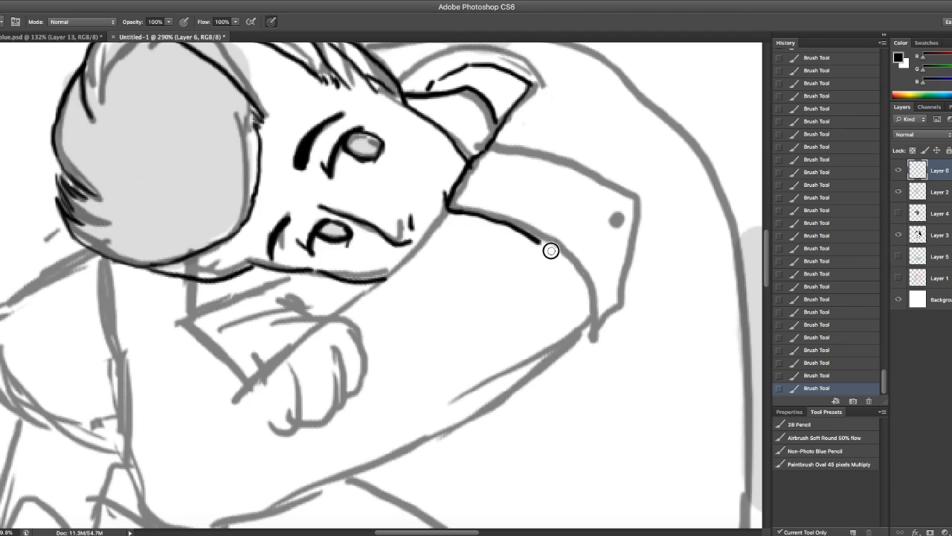
pyautogui.moveTo(550, 250); pyautogui.dragTo(580, 338)
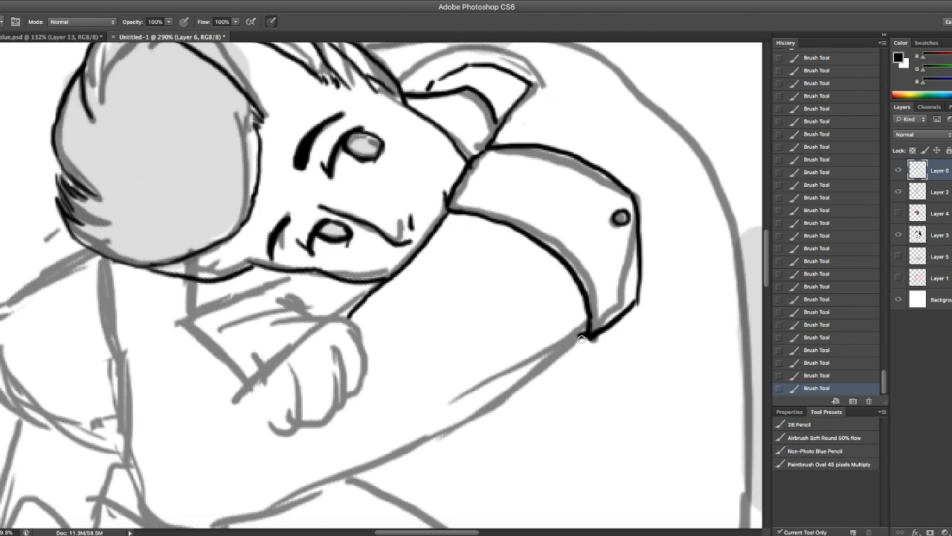
pyautogui.moveTo(584, 340); pyautogui.dragTo(362, 452)
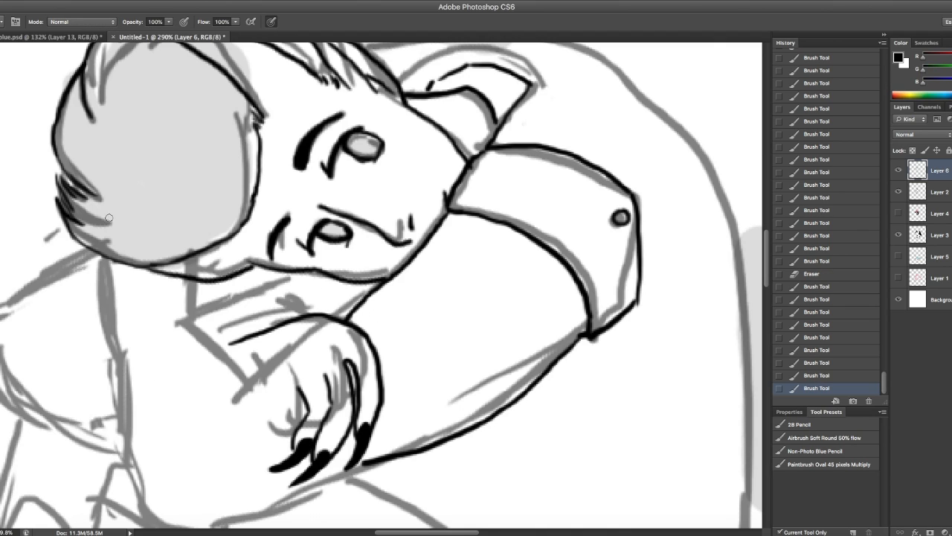
pyautogui.scroll(-3)
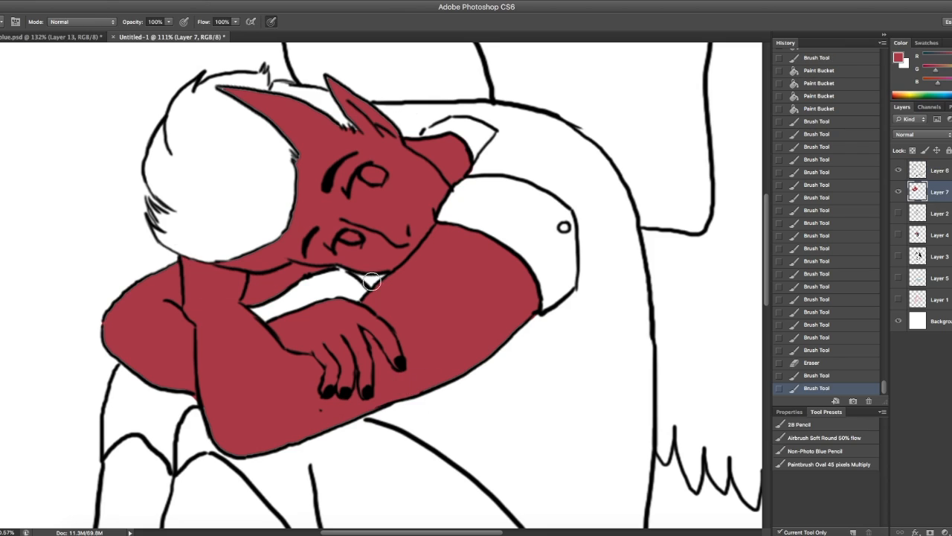
# Paint red along the arm to the elbow, then dark red shading under the eyes and hand.
pyautogui.moveTo(372, 282); pyautogui.dragTo(115, 341)
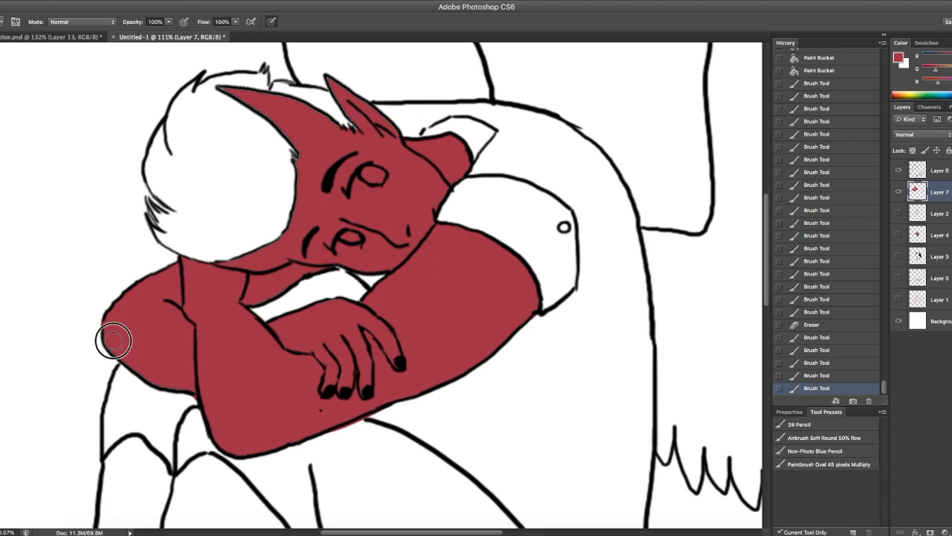
pyautogui.moveTo(115, 341); pyautogui.dragTo(296, 106)
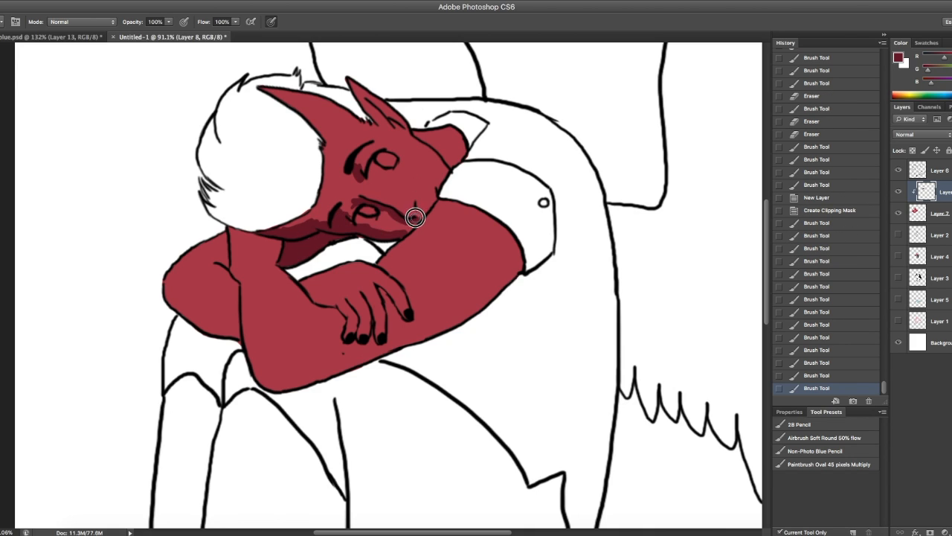
pyautogui.moveTo(415, 217); pyautogui.dragTo(239, 319)
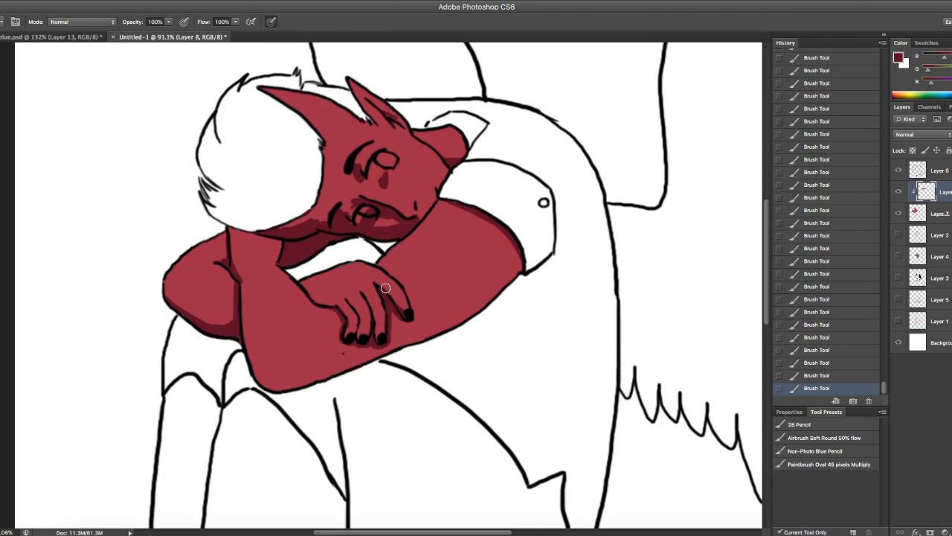
pyautogui.moveTo(386, 287); pyautogui.dragTo(254, 218)
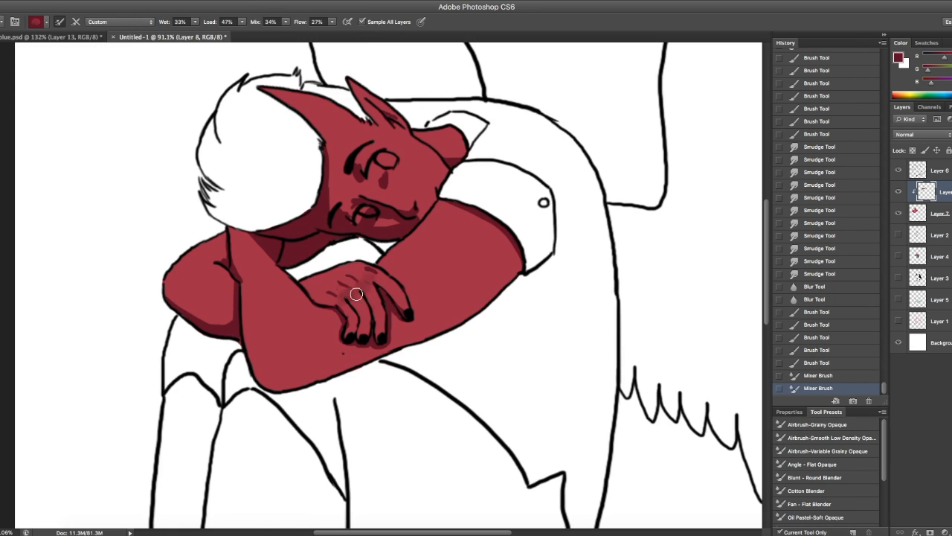
# Blend the hand's shading with the Mixer Brush and select the layer for eye colour.
pyautogui.moveTo(355, 294); pyautogui.dragTo(340, 132)
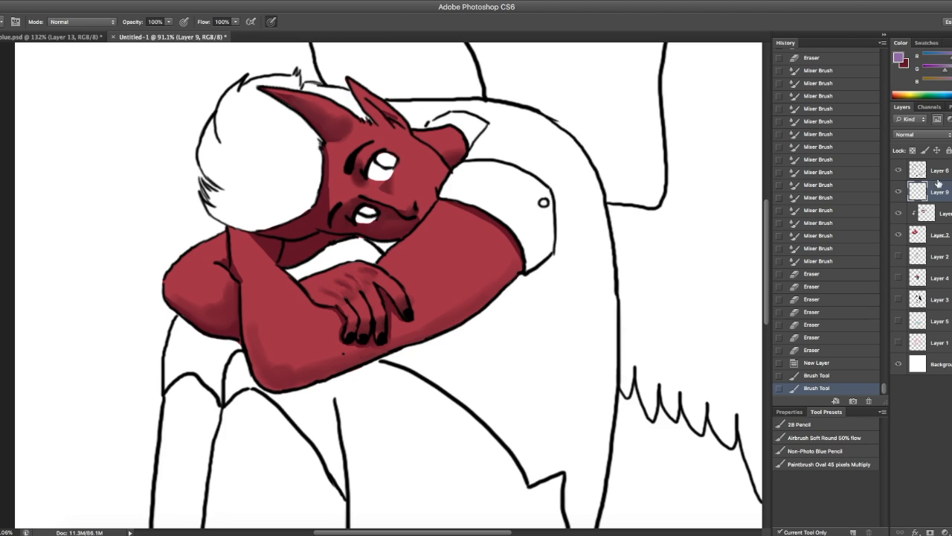
pyautogui.click(376, 164)
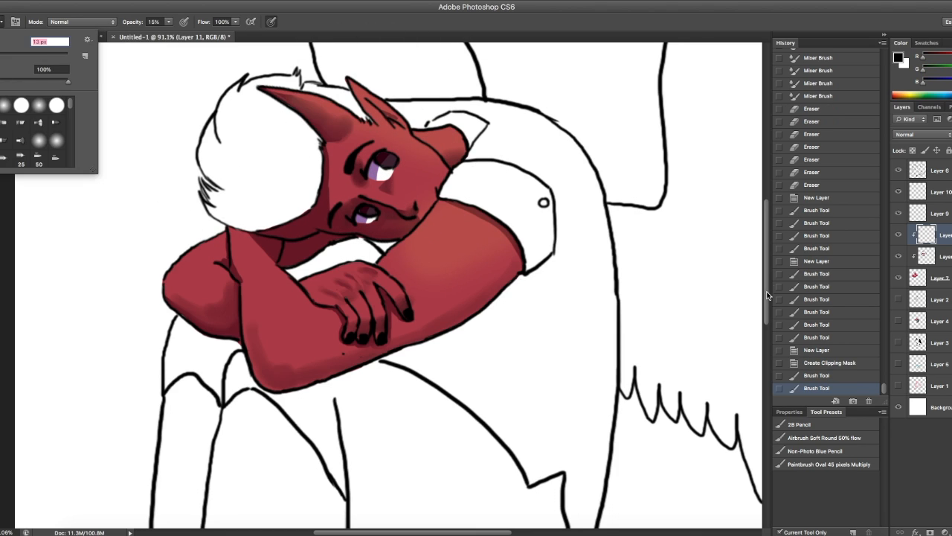
# Create a new document and paint the black bird's body, wing-base feathers and tail.
pyautogui.click(298, 36)
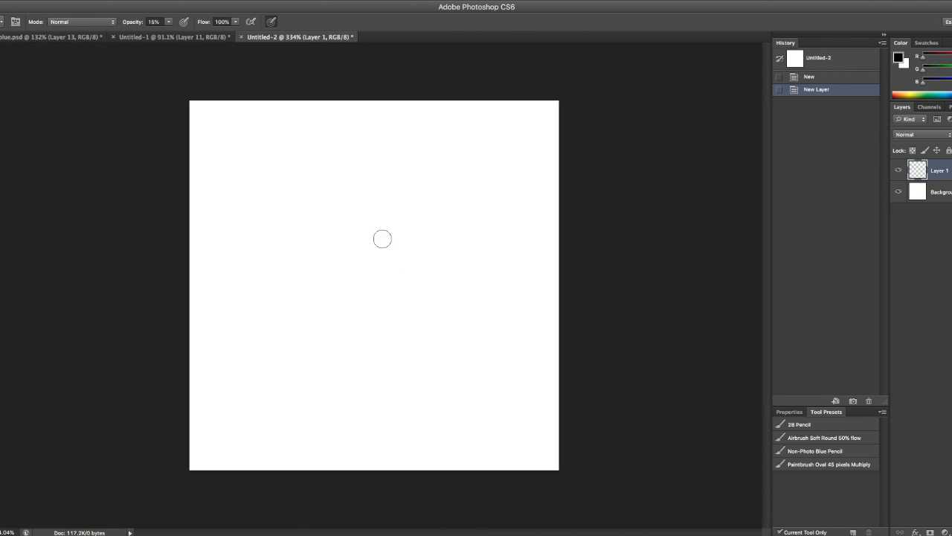
pyautogui.moveTo(401, 158)
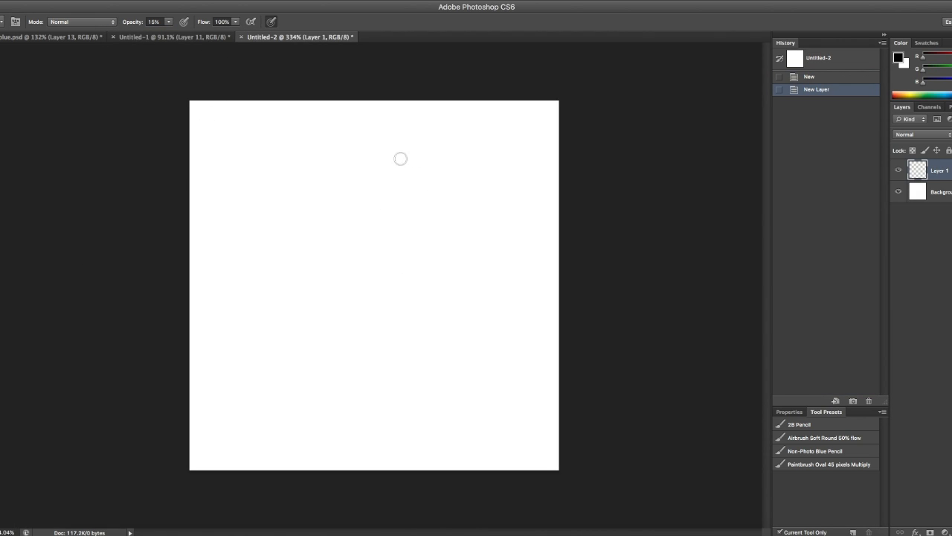
pyautogui.moveTo(266, 152)
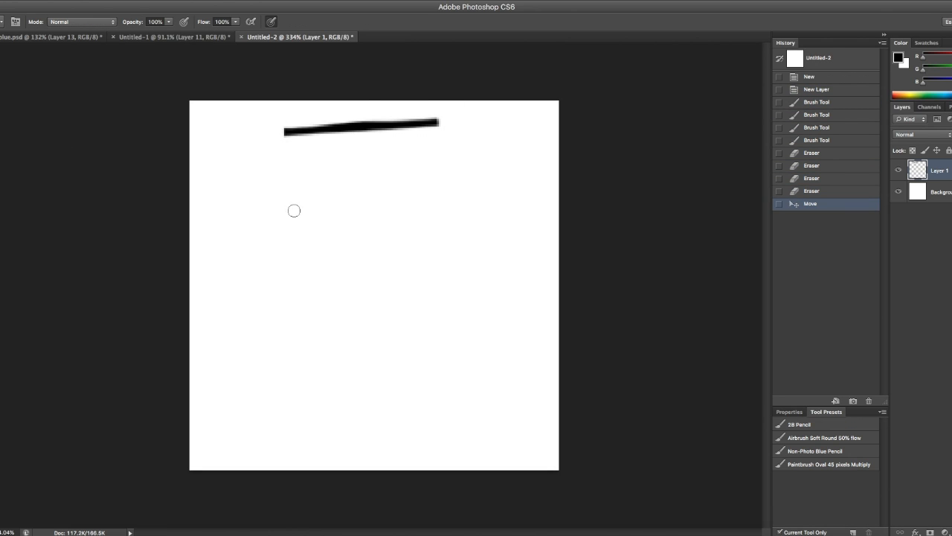
pyautogui.moveTo(298, 172)
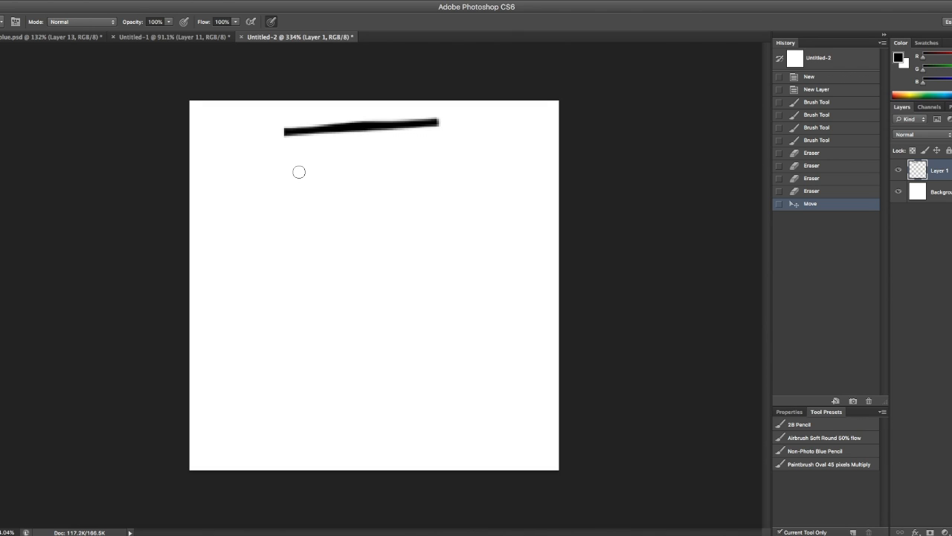
pyautogui.moveTo(340, 168)
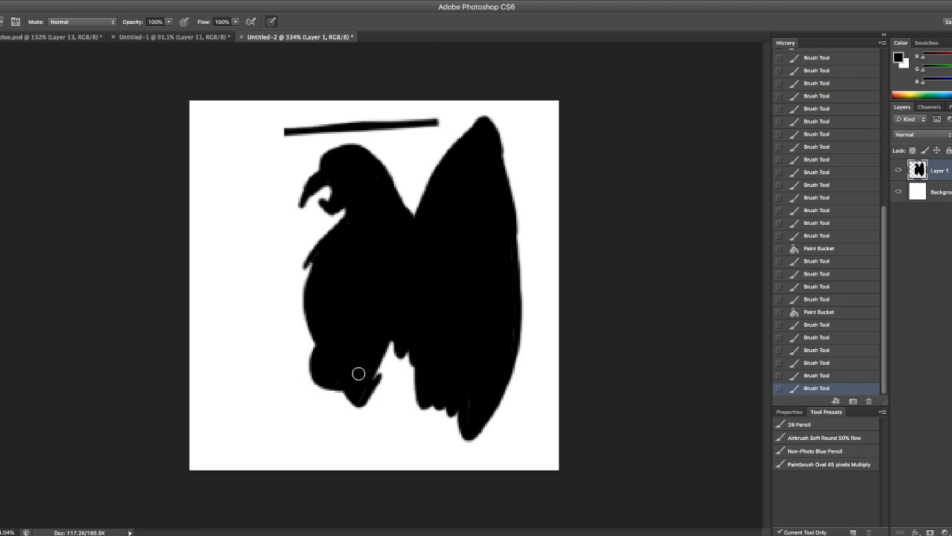
pyautogui.moveTo(358, 373); pyautogui.dragTo(405, 411)
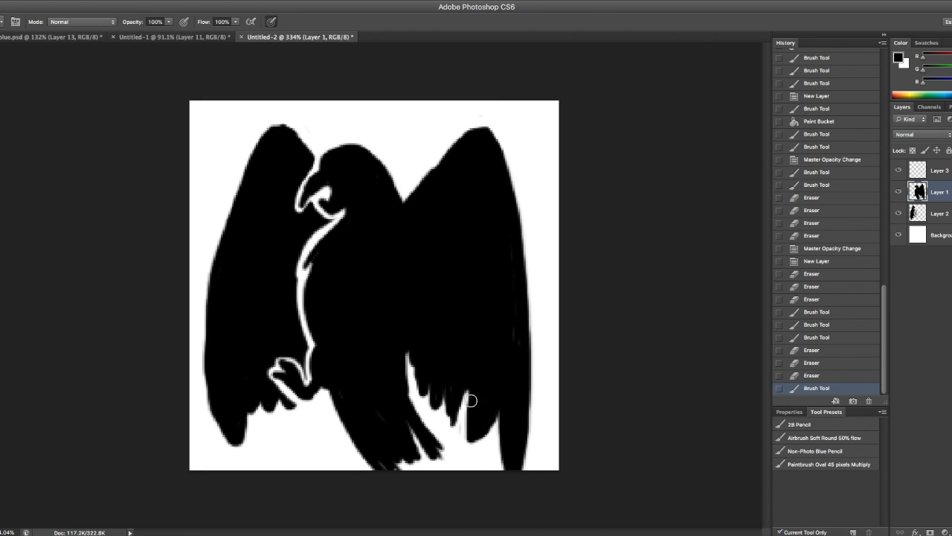
pyautogui.moveTo(472, 400); pyautogui.dragTo(539, 447)
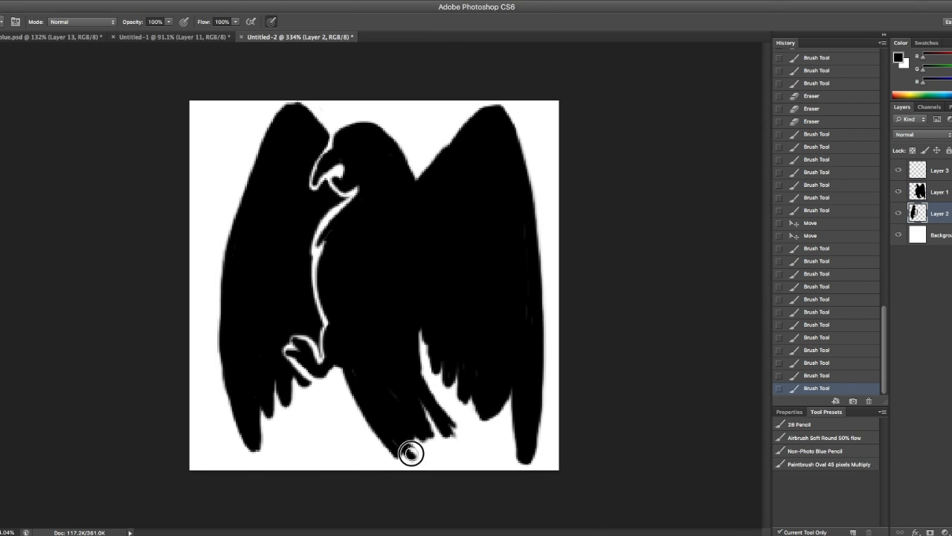
pyautogui.moveTo(412, 452); pyautogui.dragTo(434, 447)
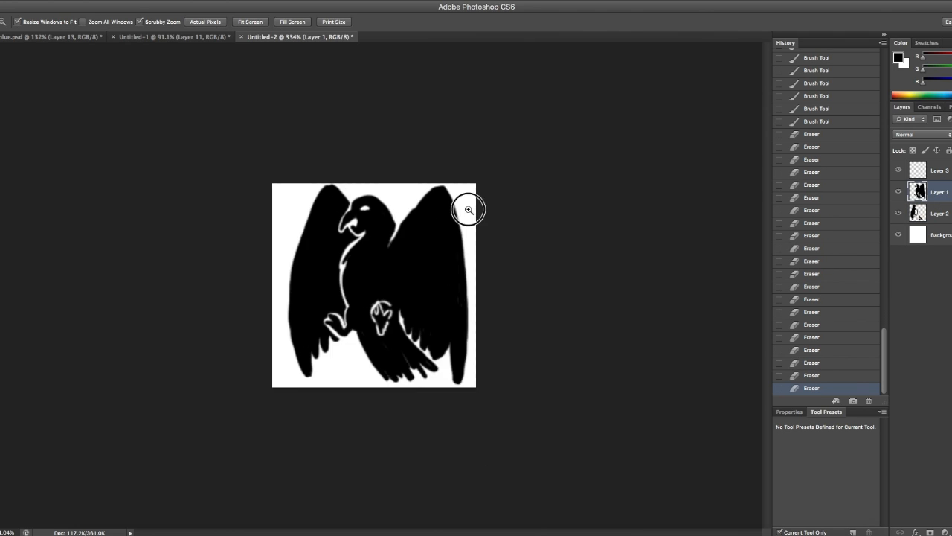
pyautogui.rightClick(918, 192)
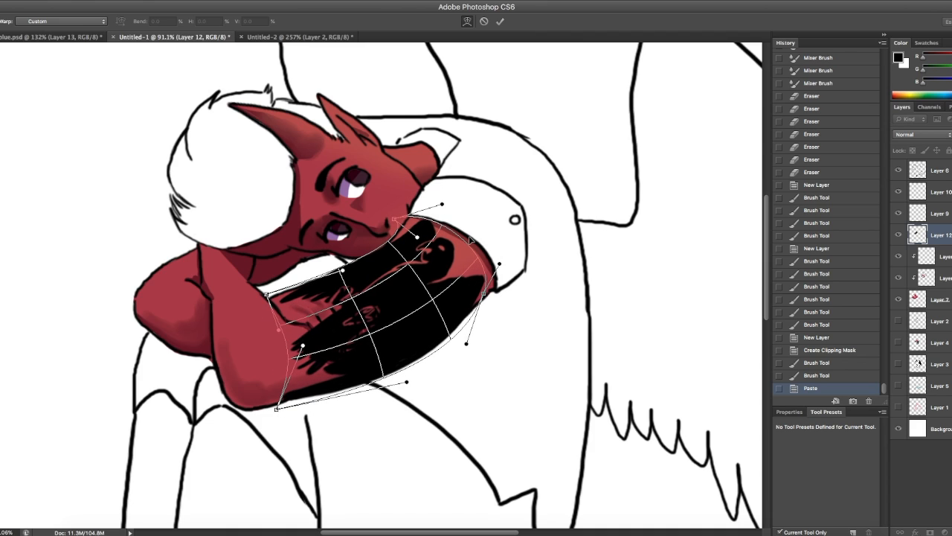
# Warp the pasted bird around the upper arm, erase spilled shading, and commit the warp.
pyautogui.click(500, 21)
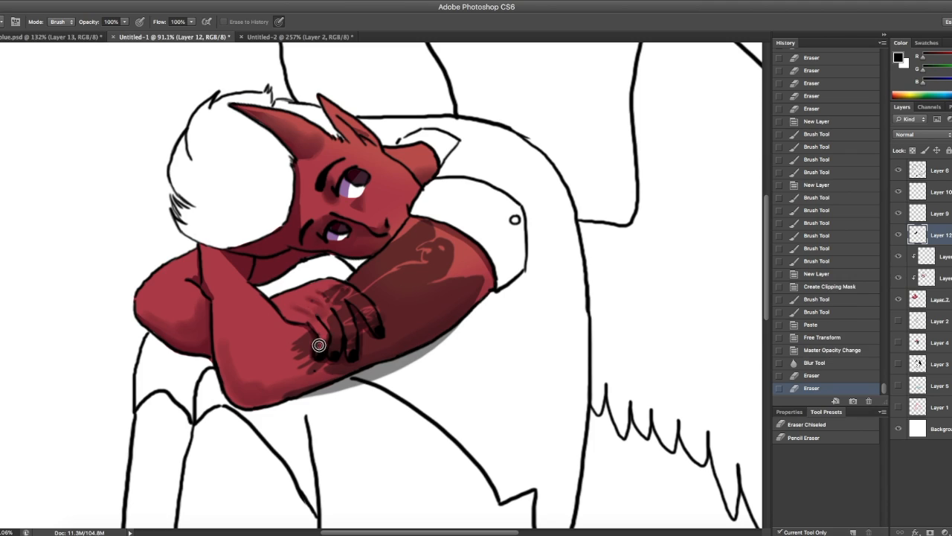
pyautogui.moveTo(318, 344); pyautogui.dragTo(345, 287)
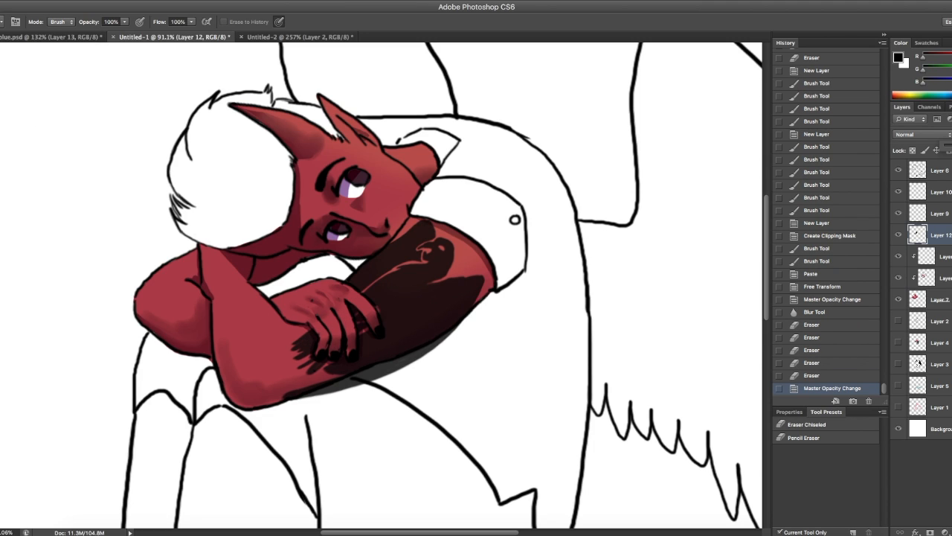
pyautogui.click(298, 36)
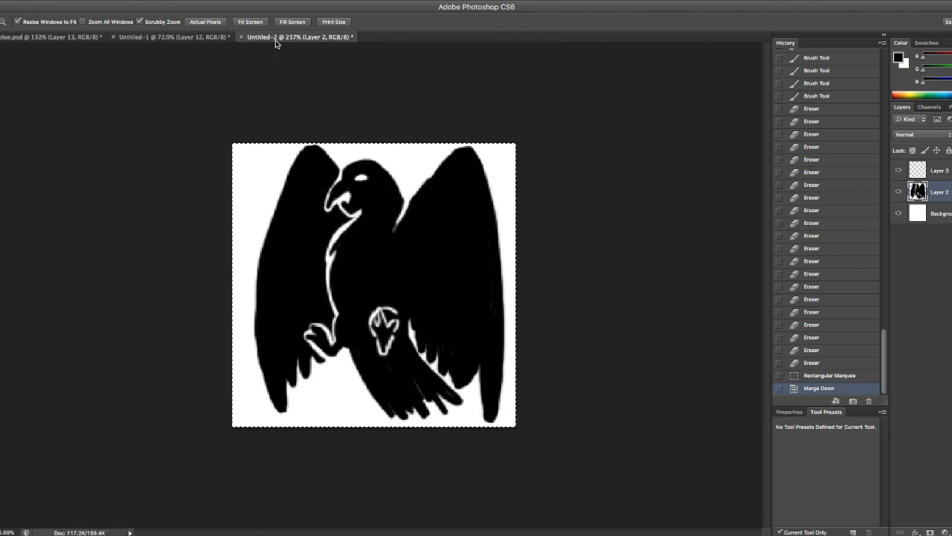
pyautogui.click(171, 36)
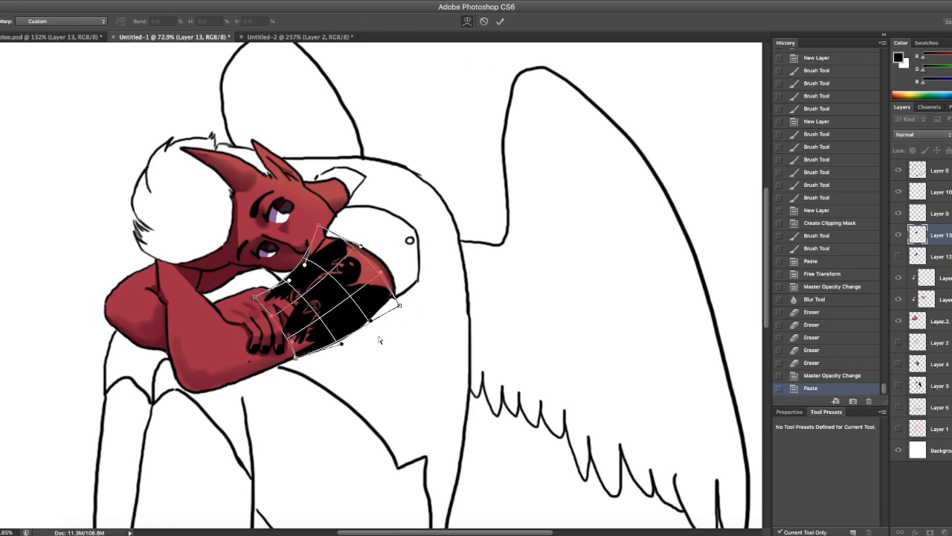
pyautogui.click(500, 21)
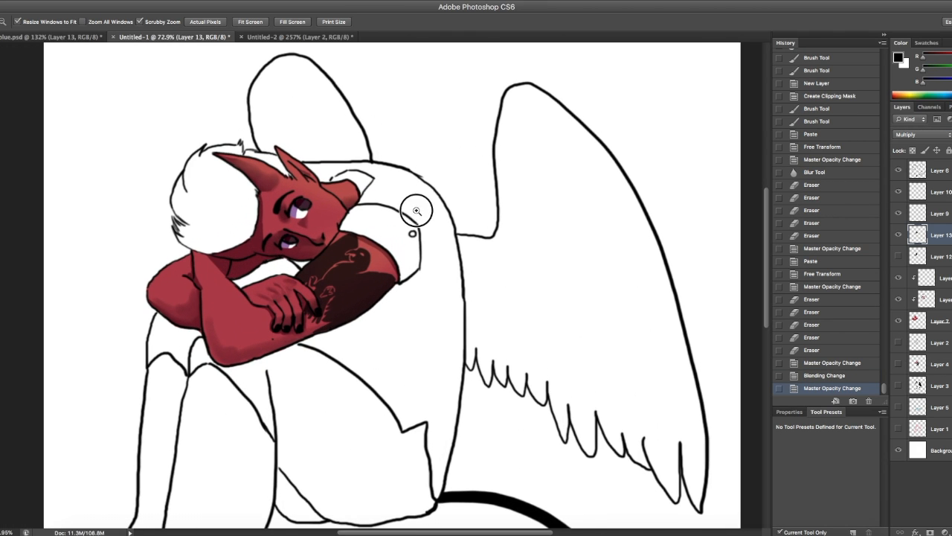
pyautogui.click(298, 37)
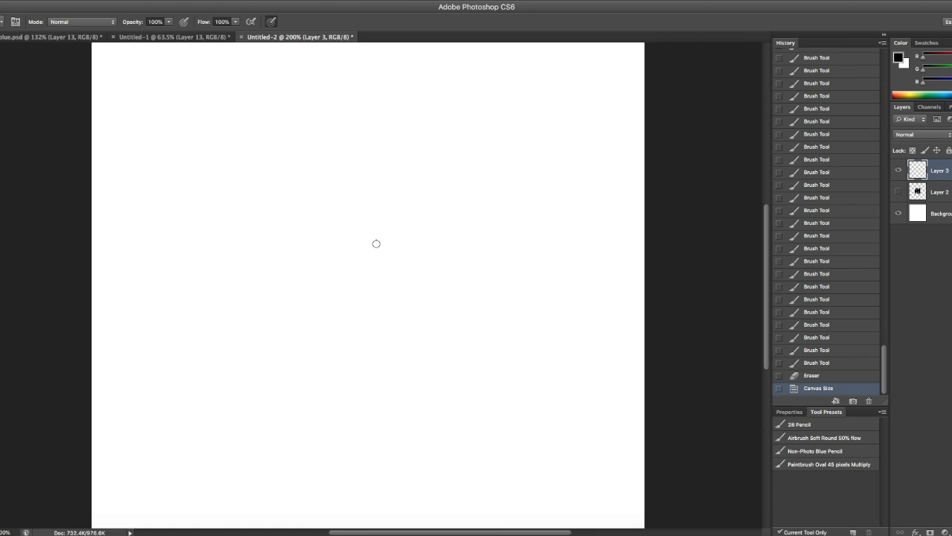
# Paint a black fox body with two legs, then block in the animal head, neck and chest.
pyautogui.moveTo(376, 244); pyautogui.dragTo(180, 191)
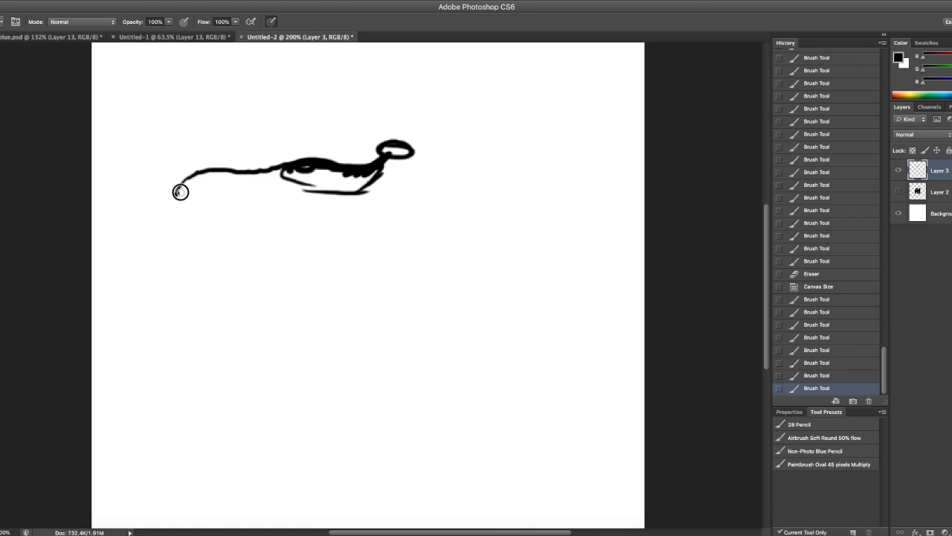
pyautogui.moveTo(181, 192); pyautogui.dragTo(380, 180)
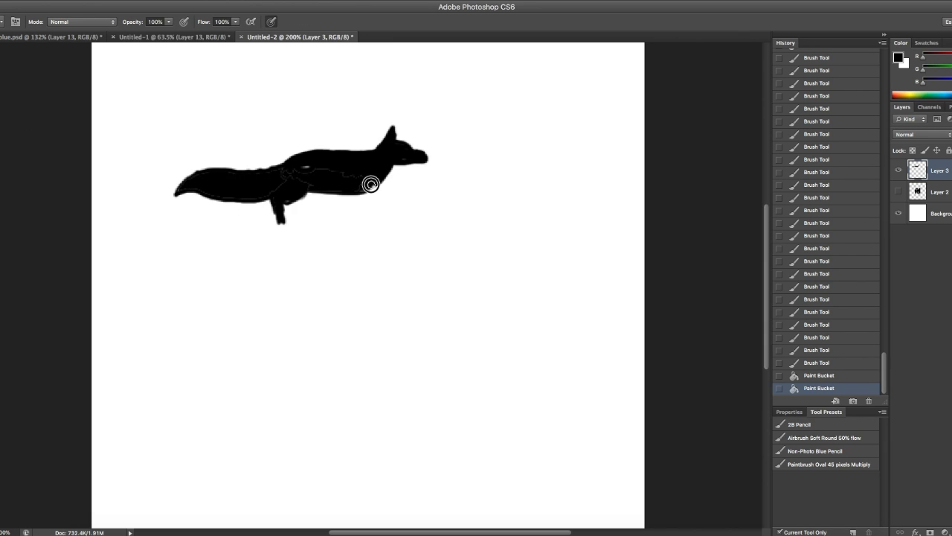
pyautogui.moveTo(370, 184); pyautogui.dragTo(349, 220)
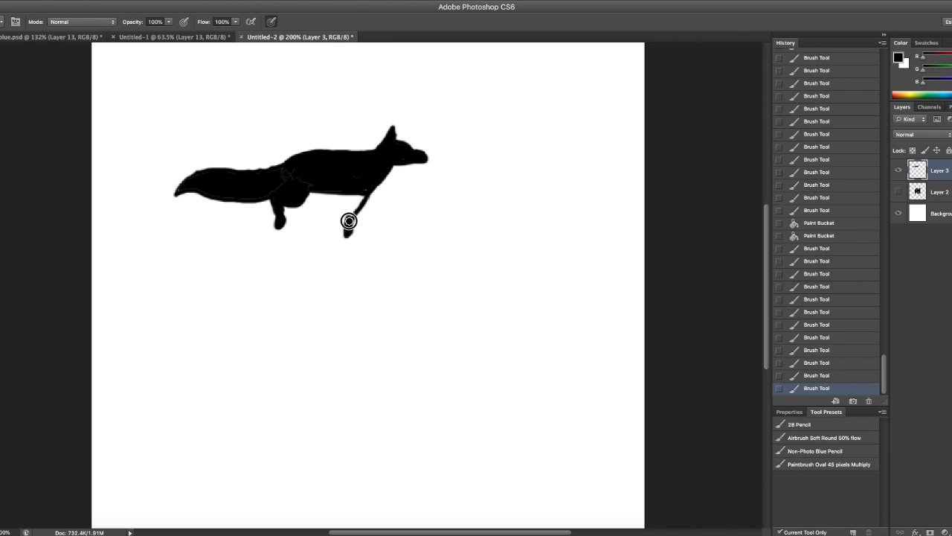
pyautogui.moveTo(349, 221); pyautogui.dragTo(301, 241)
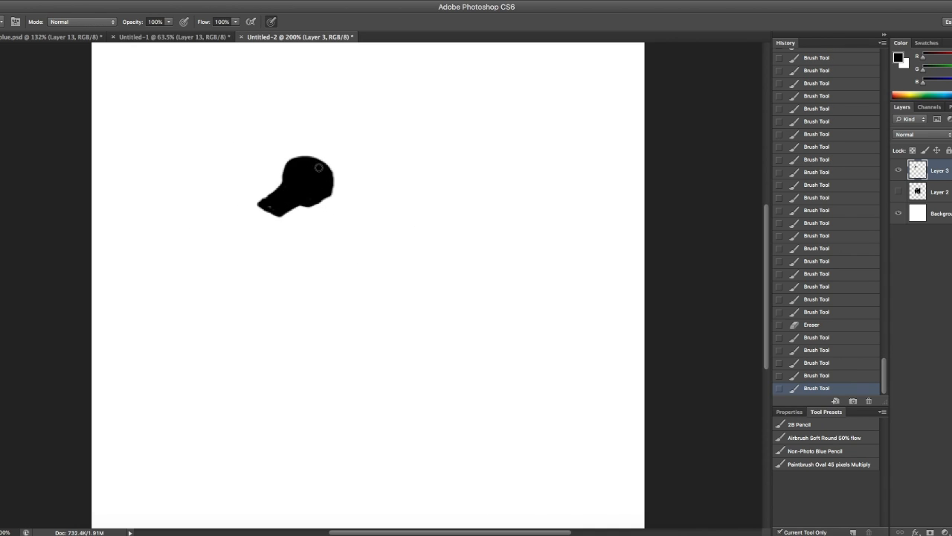
pyautogui.moveTo(298, 171); pyautogui.dragTo(320, 224)
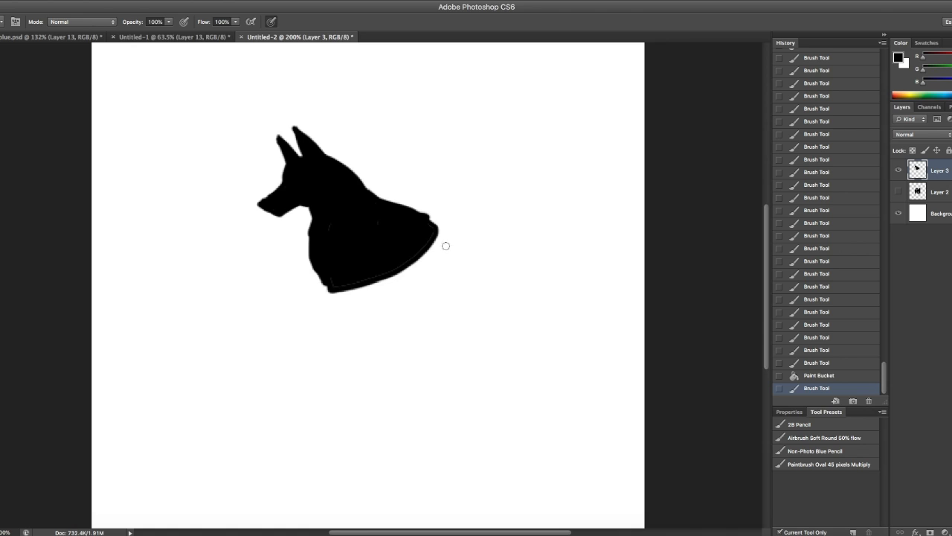
pyautogui.moveTo(439, 245); pyautogui.dragTo(467, 269)
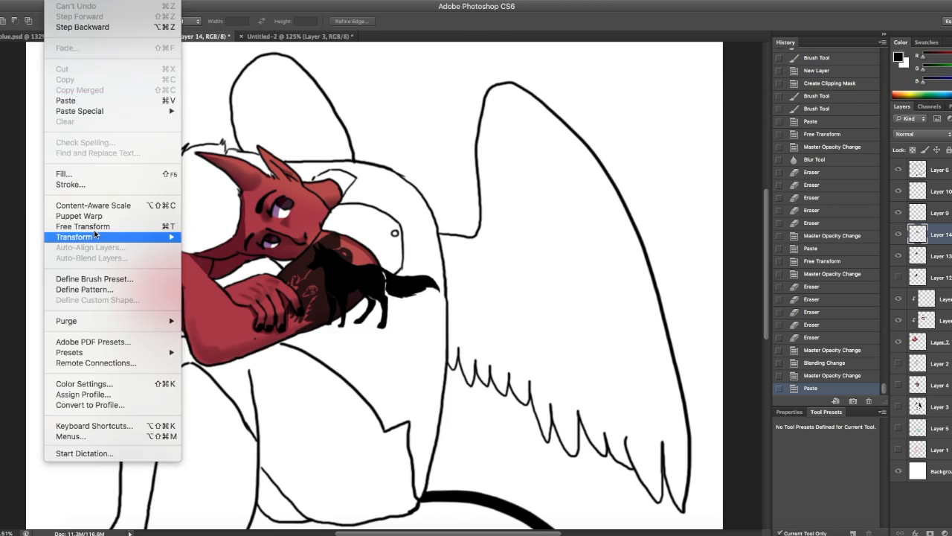
# Warp the pasted animal silhouette over the forearm and commit the adjusted tattoo.
pyautogui.click(74, 237)
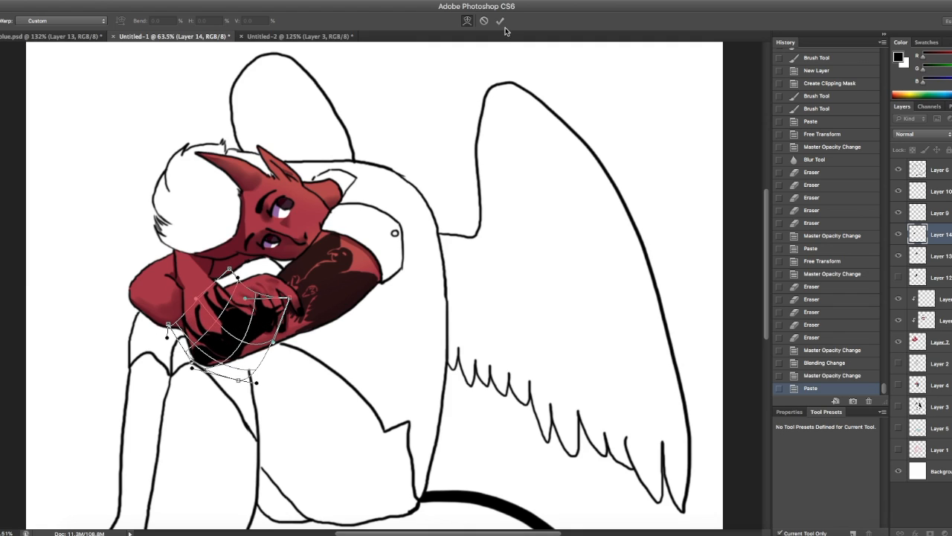
pyautogui.click(500, 20)
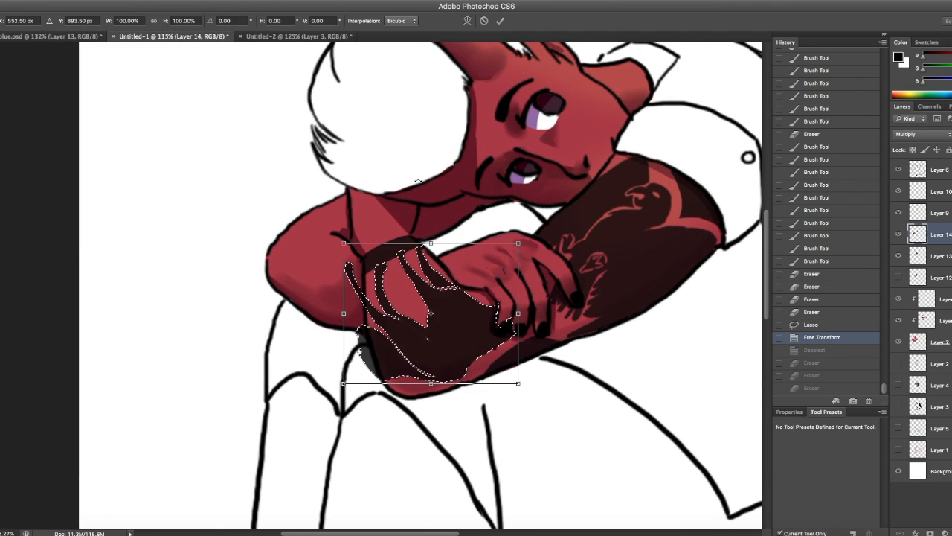
pyautogui.click(500, 20)
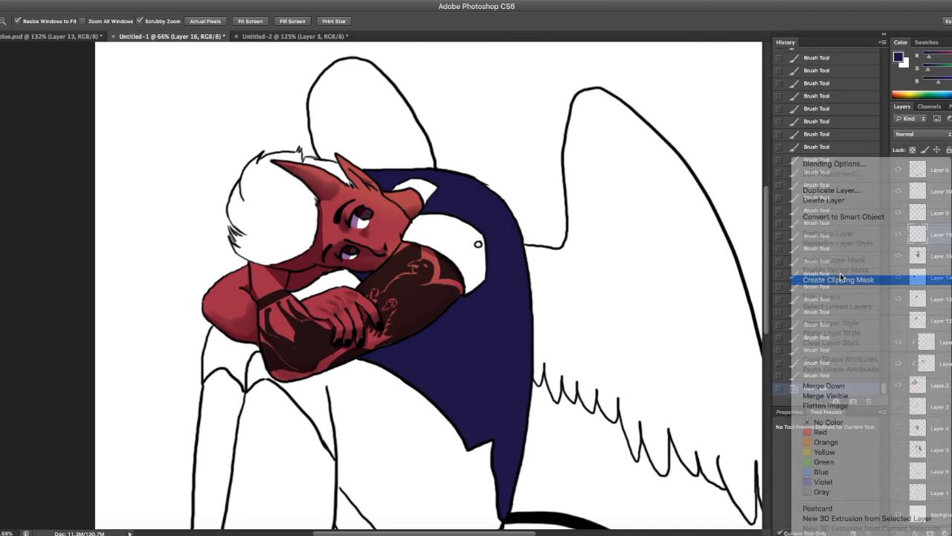
# Clip new layers to the navy vest for shading and the white cross-star pattern.
pyautogui.click(838, 279)
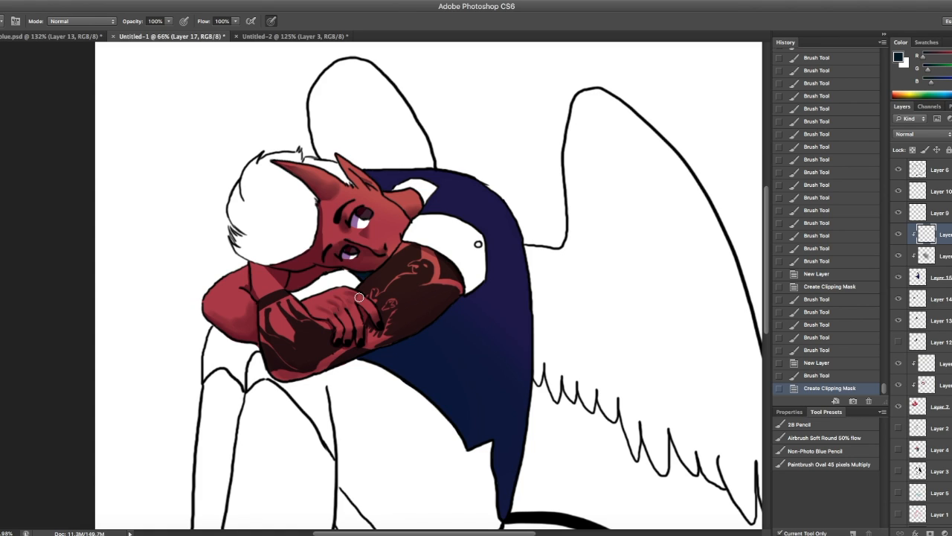
pyautogui.click(290, 36)
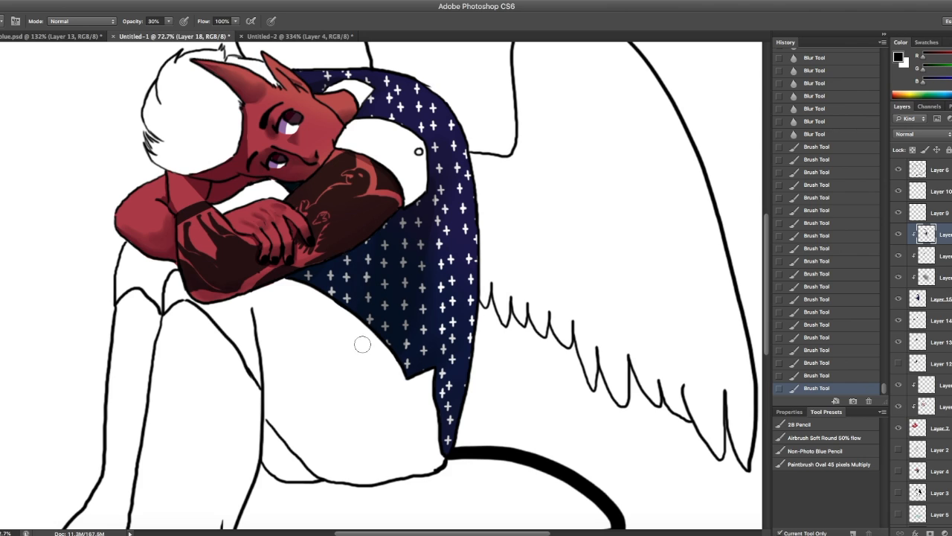
pyautogui.click(387, 149)
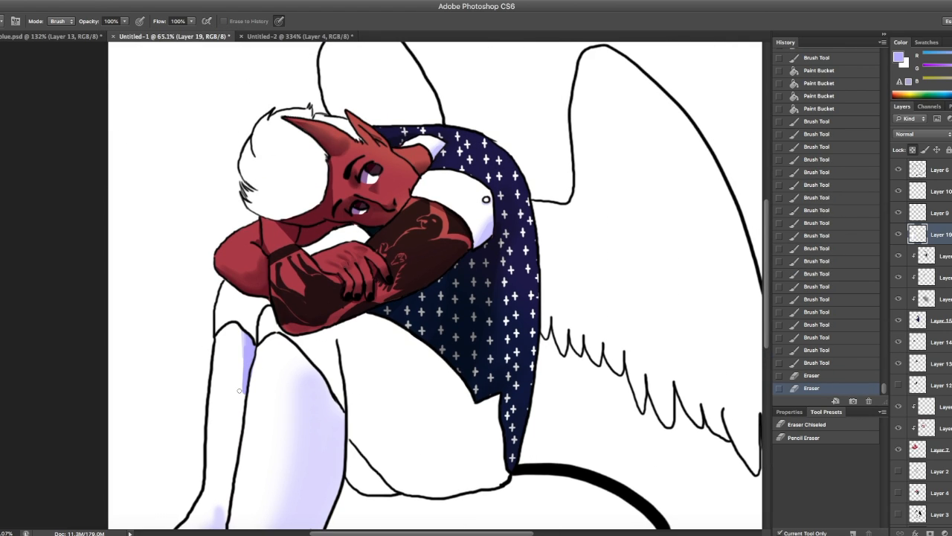
# Scroll the canvas down toward the boy's legs.
pyautogui.scroll(-3)
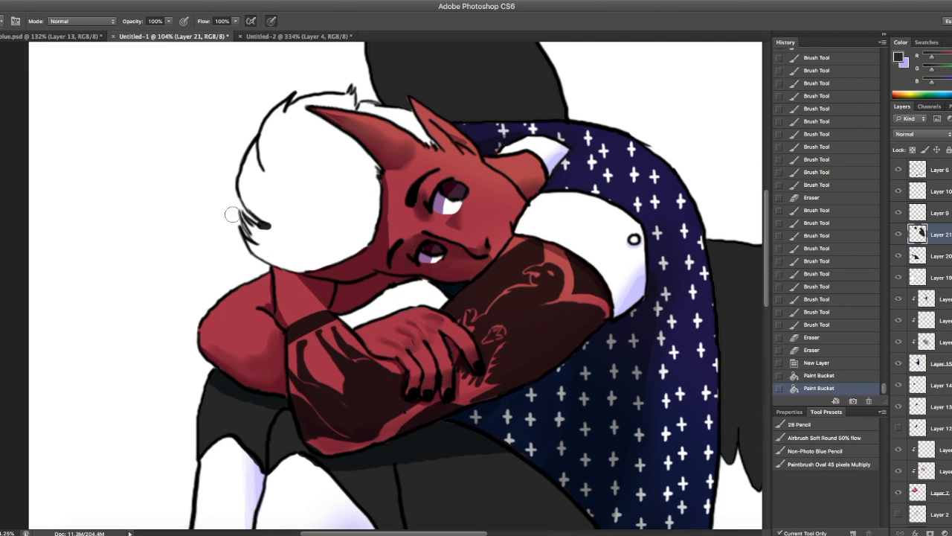
# Click in the canvas while filling the wings black and the trousers dark grey.
pyautogui.click(259, 144)
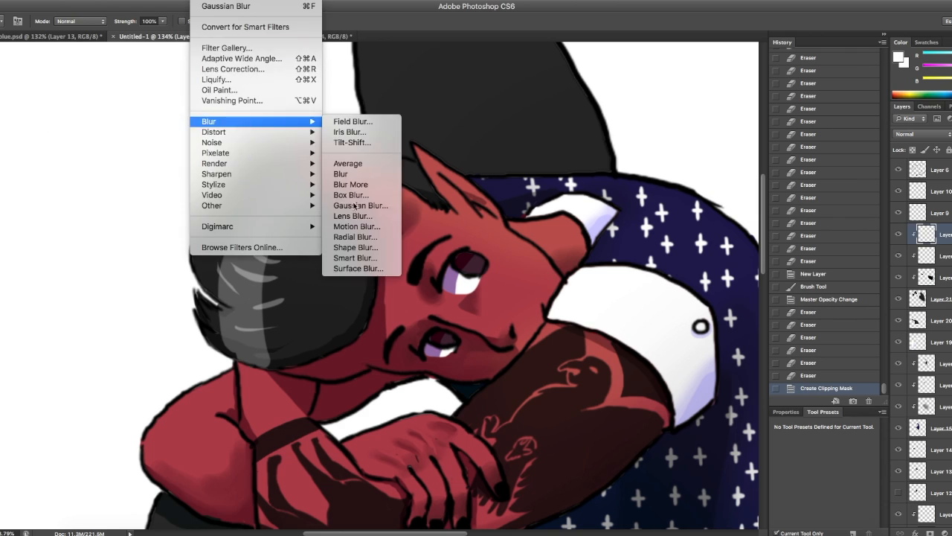
# Soften the grey hair highlight with a Gaussian Blur of about 4.3 radius.
pyautogui.click(360, 205)
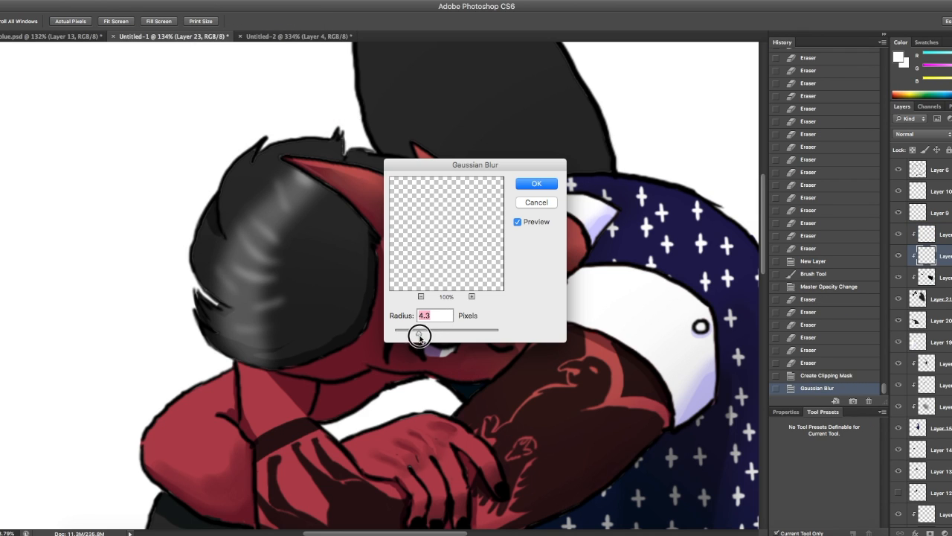
pyautogui.click(536, 183)
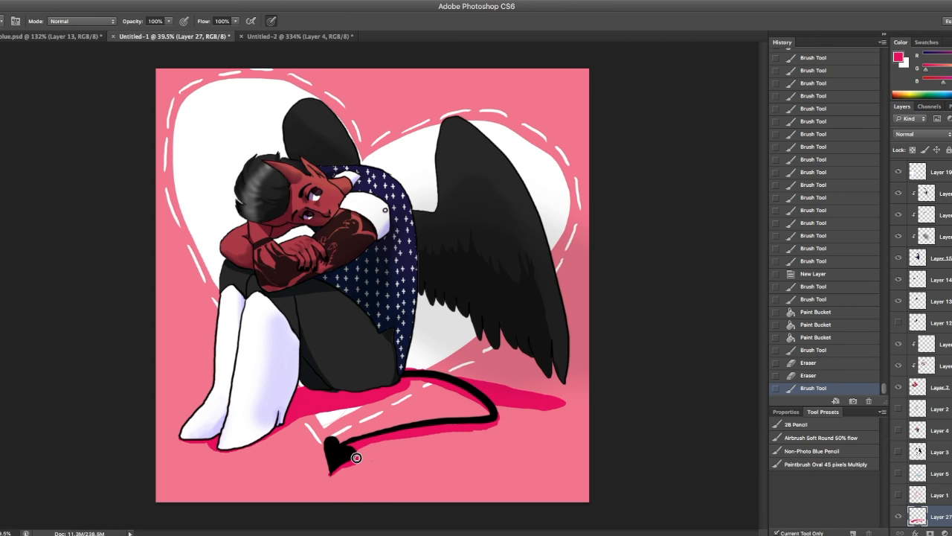
# Change the shadow layer's blend mode from the Layers panel menu.
pyautogui.click(905, 134)
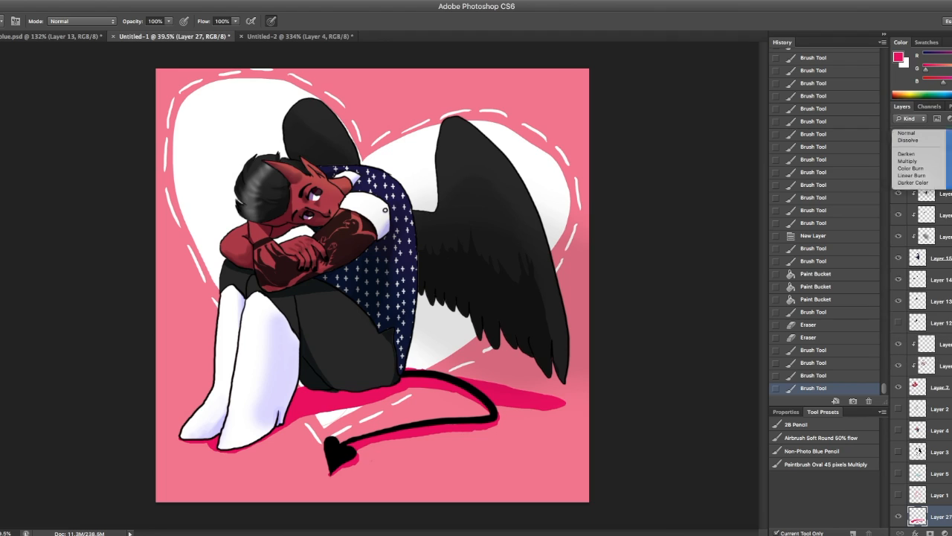
pyautogui.click(914, 161)
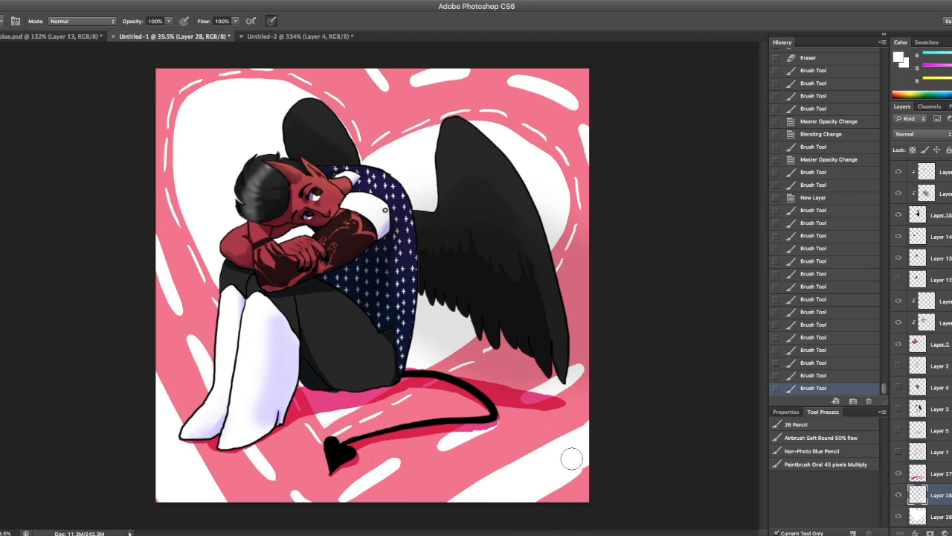
pyautogui.moveTo(530, 476)
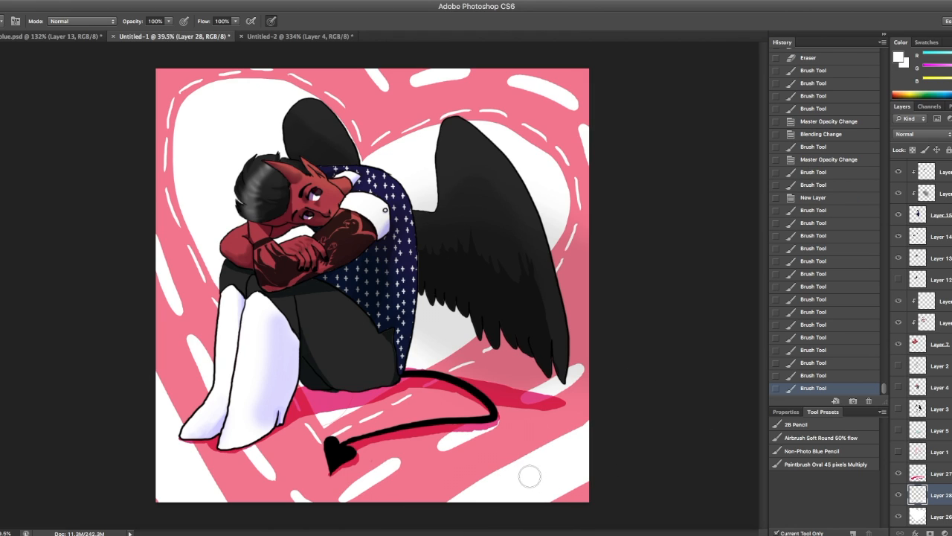